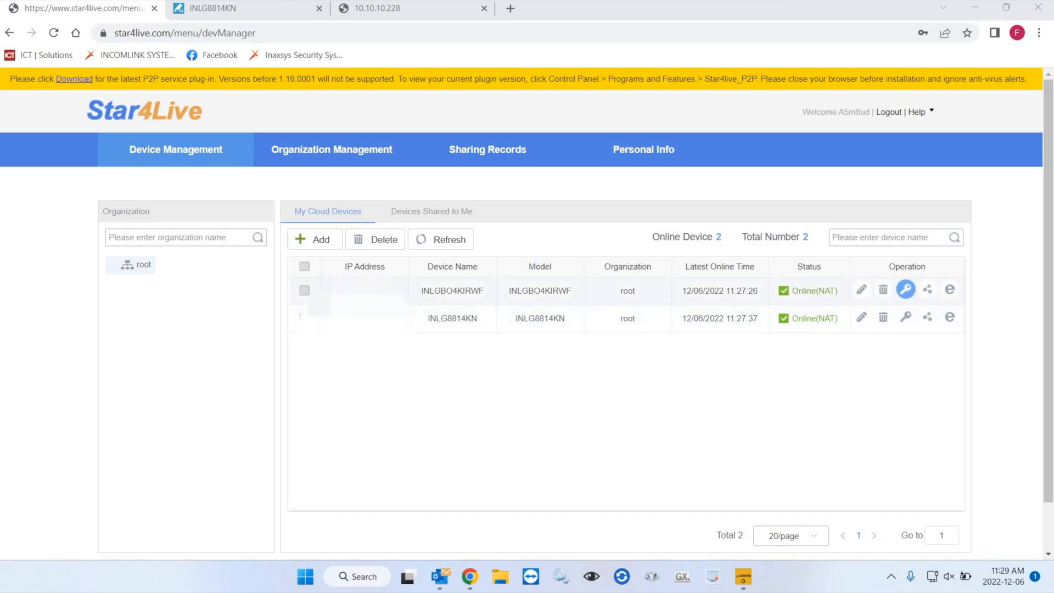
Open password retrieval for camera INLGBO4KIRWF and bring up its device date calendar
{"action": "left_click", "coordinate": [906, 290]}
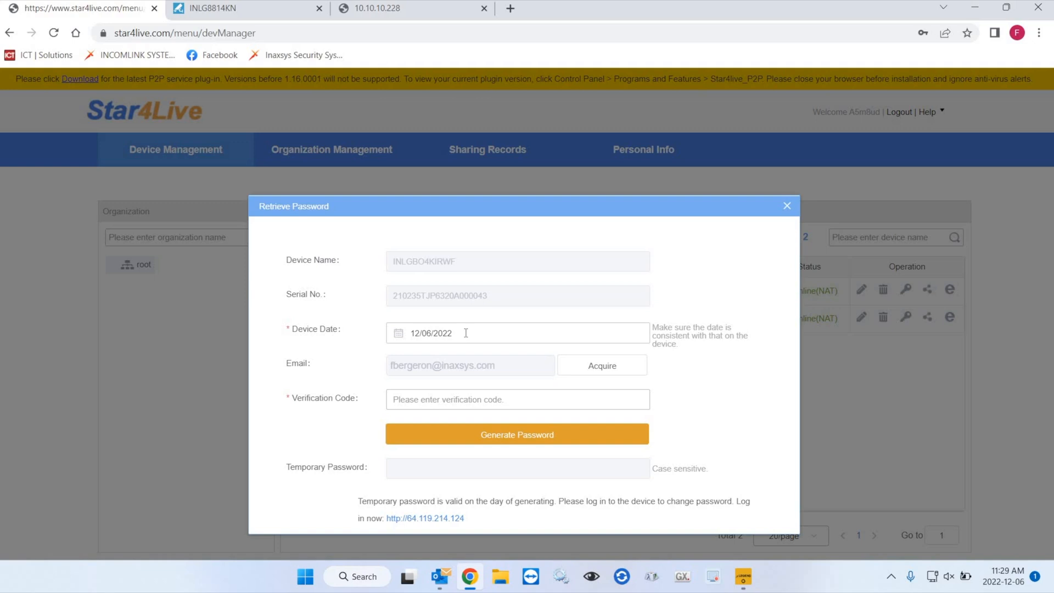
{"action": "left_click", "coordinate": [464, 332]}
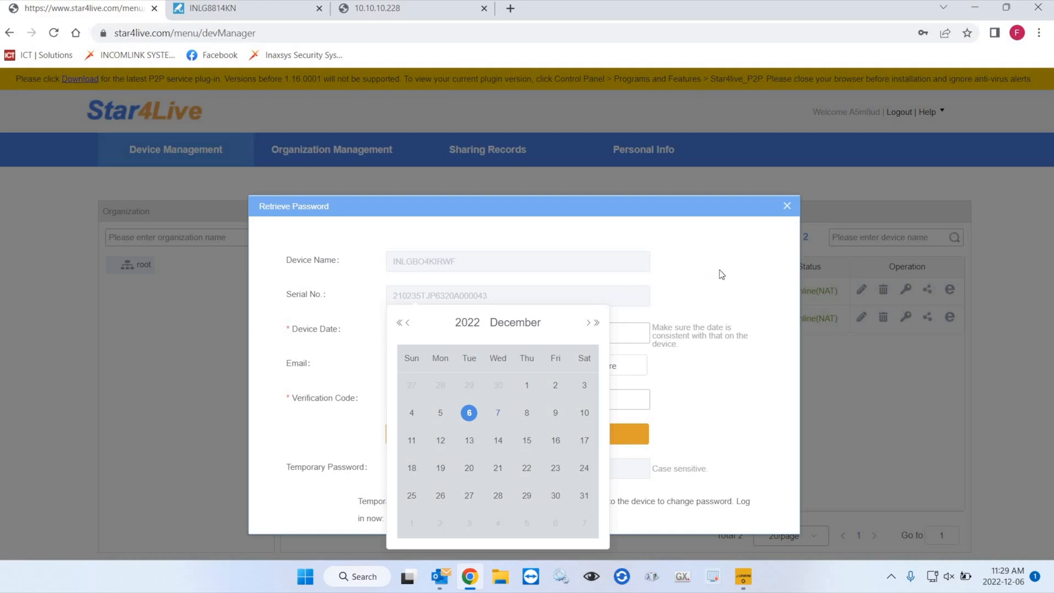
Keep December 6, 2022 as the device date for the retrieval form
{"action": "left_click", "coordinate": [468, 413]}
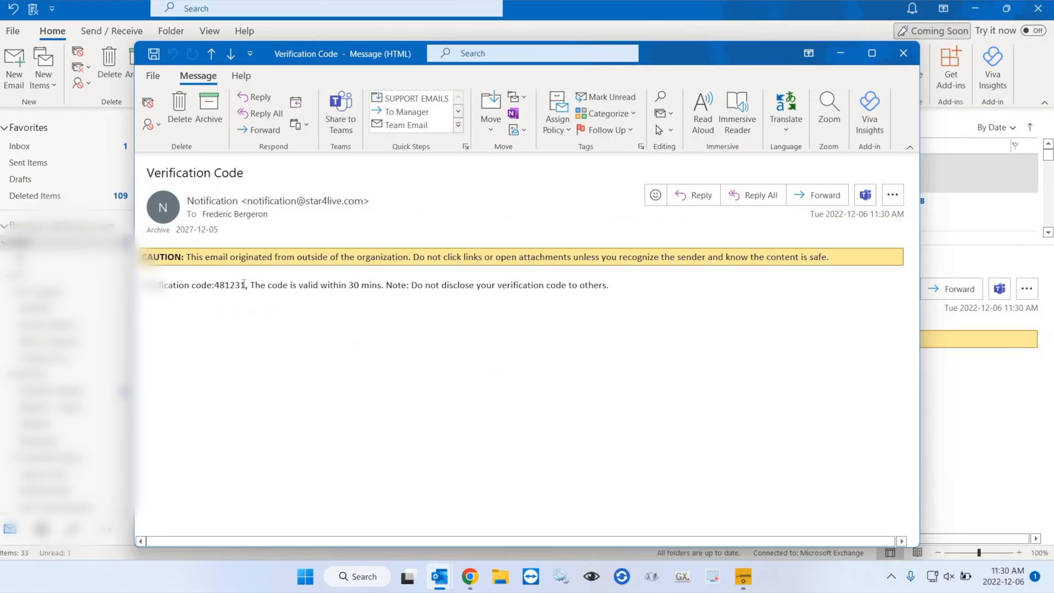
{"action": "double_click", "coordinate": [228, 285]}
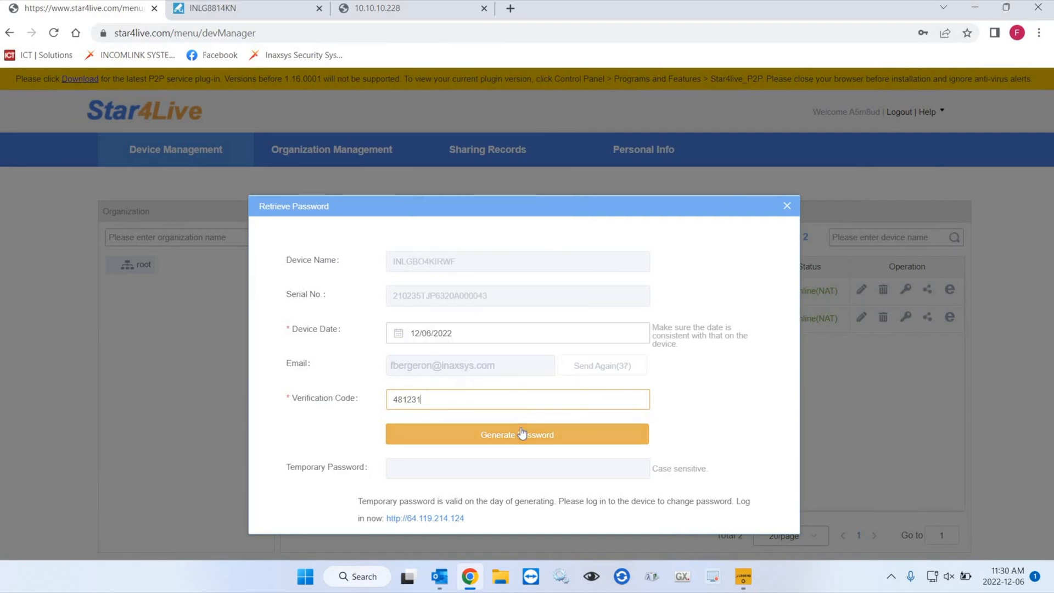
{"action": "left_click", "coordinate": [518, 434]}
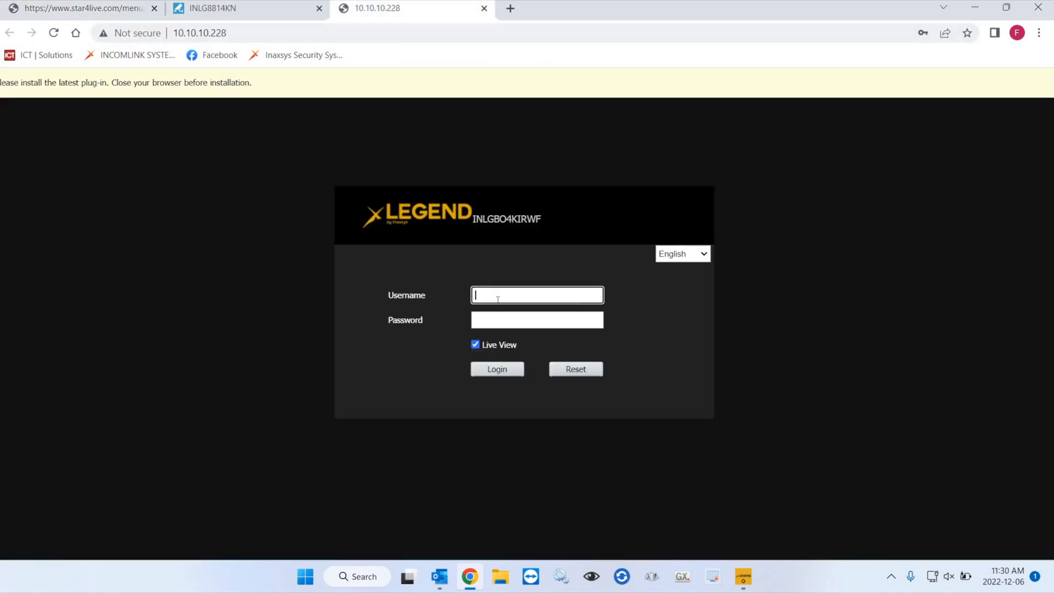
Log into the camera web interface as admin with the temporary password
{"action": "type", "text": "admin"}
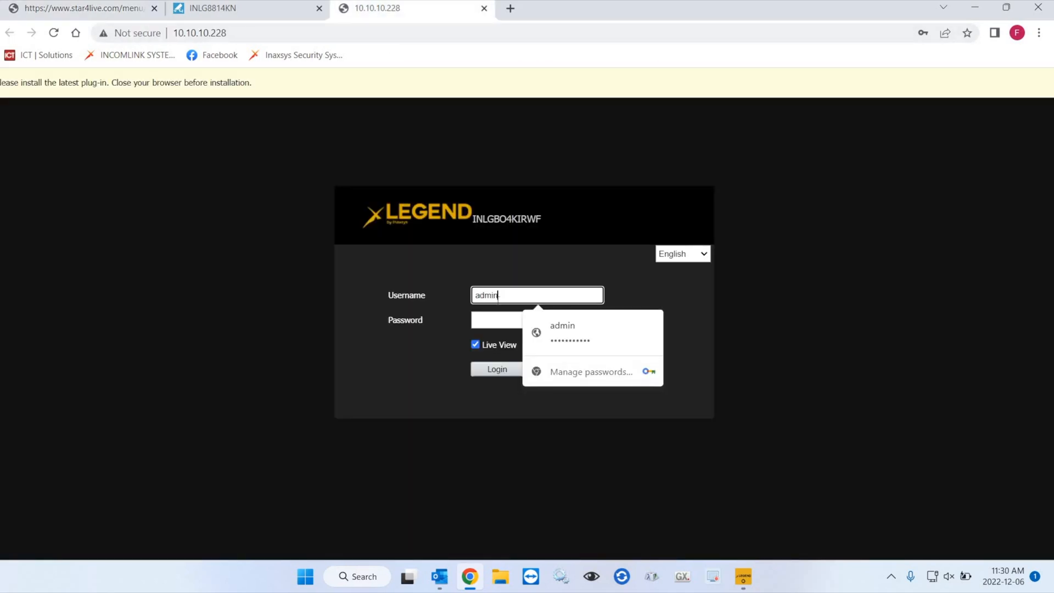
{"action": "left_click", "coordinate": [537, 320]}
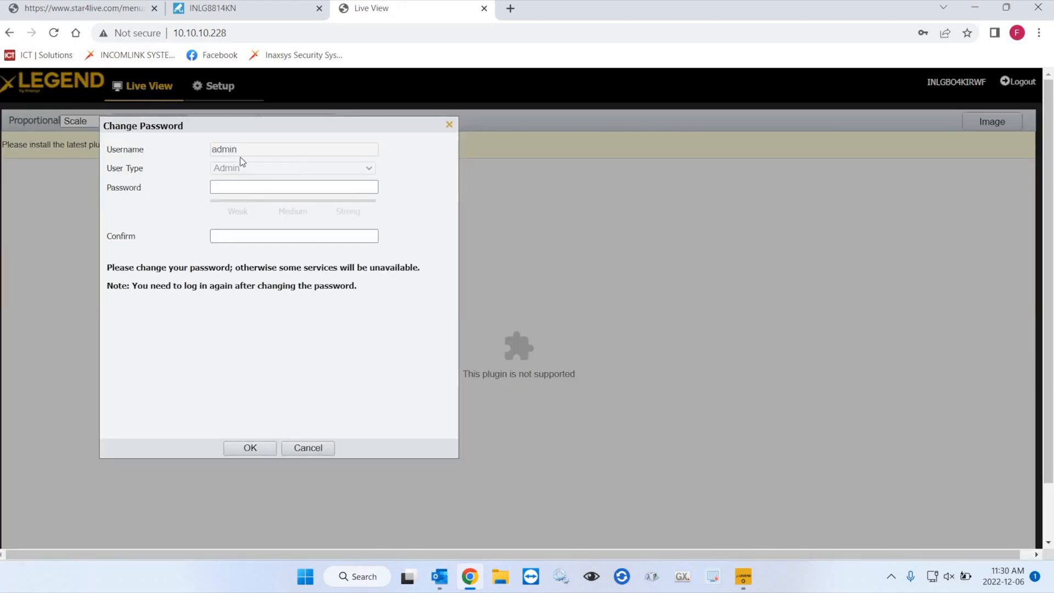
Set and confirm a new admin password, then log back in to Live View
{"action": "left_click", "coordinate": [293, 186]}
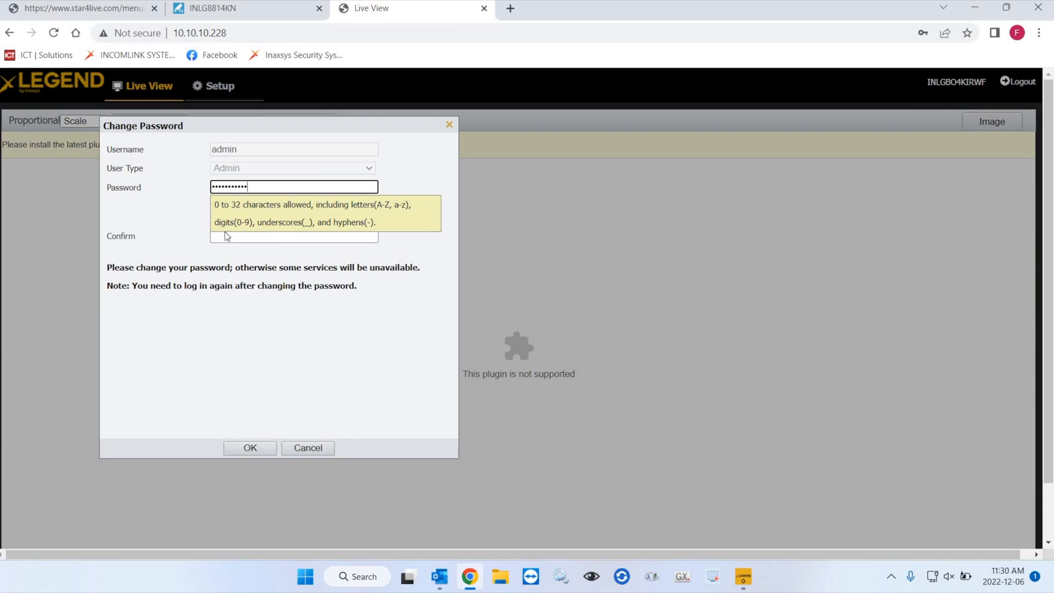
{"action": "left_click", "coordinate": [293, 236]}
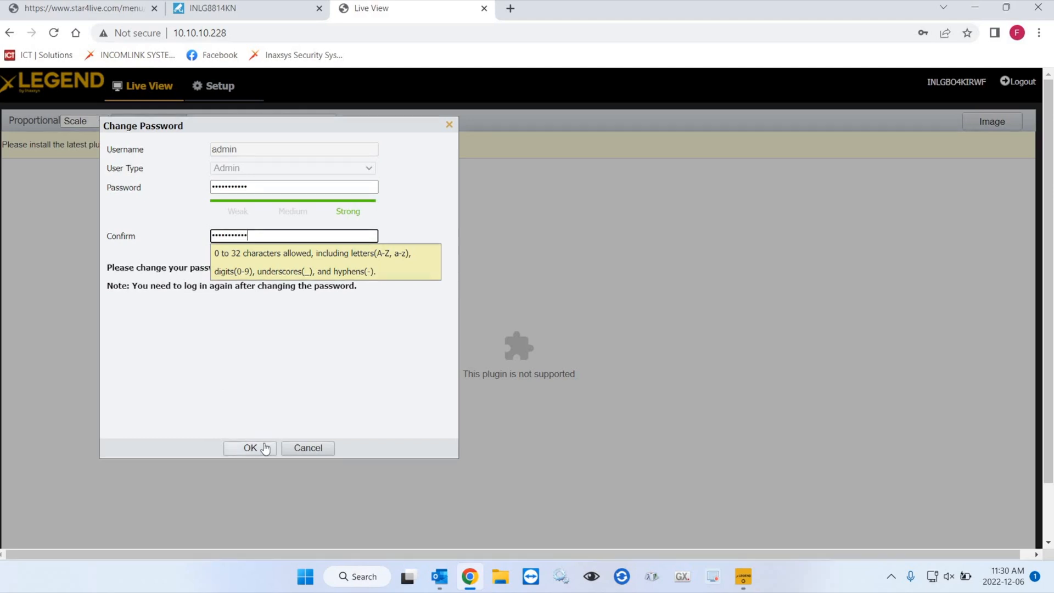
{"action": "left_click", "coordinate": [249, 448]}
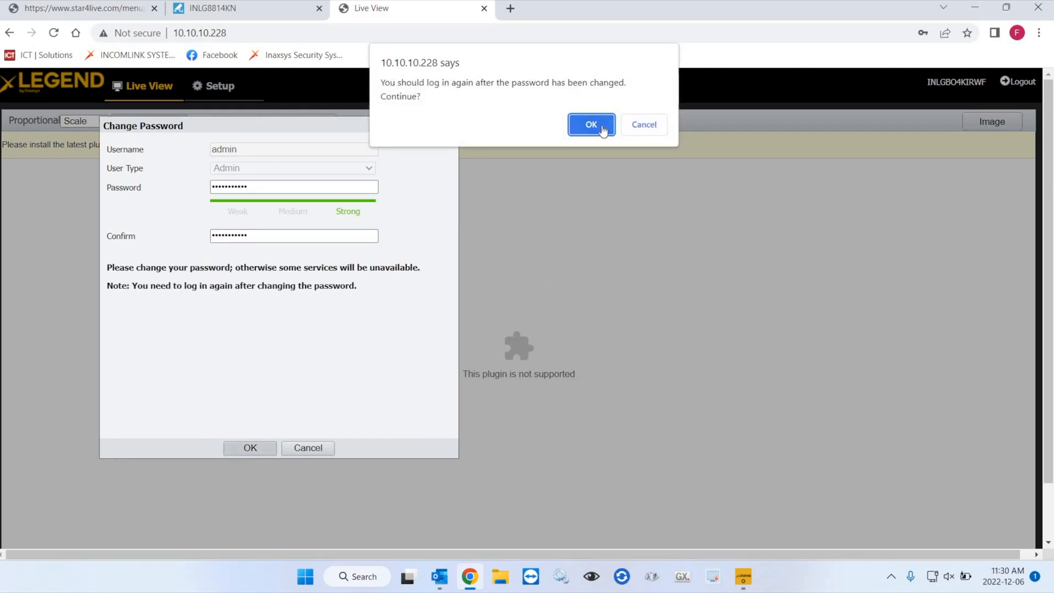
{"action": "left_click", "coordinate": [591, 125]}
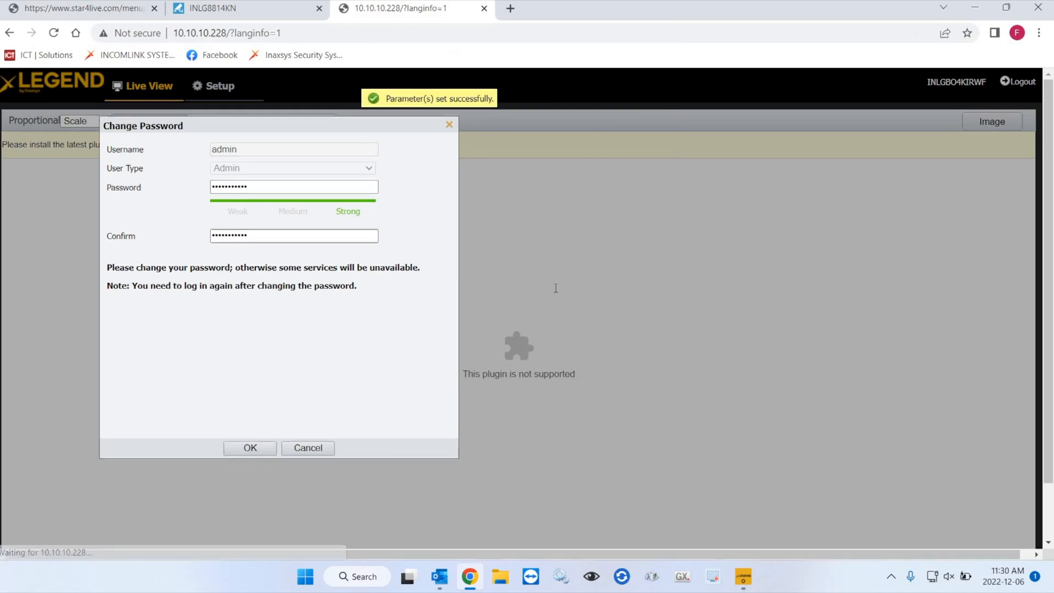
{"action": "left_click", "coordinate": [250, 448]}
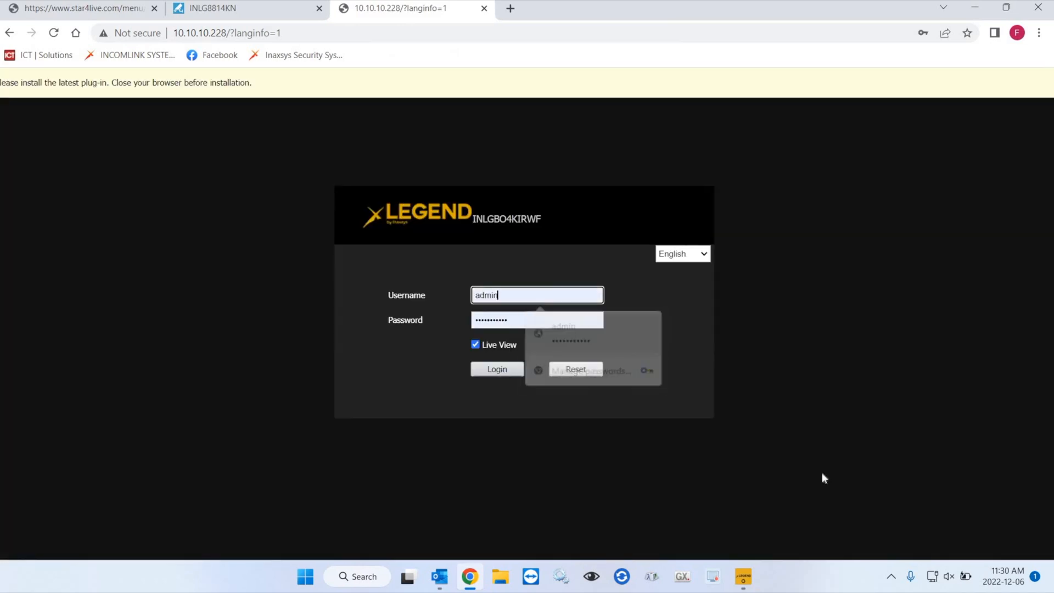
{"action": "left_click", "coordinate": [497, 369]}
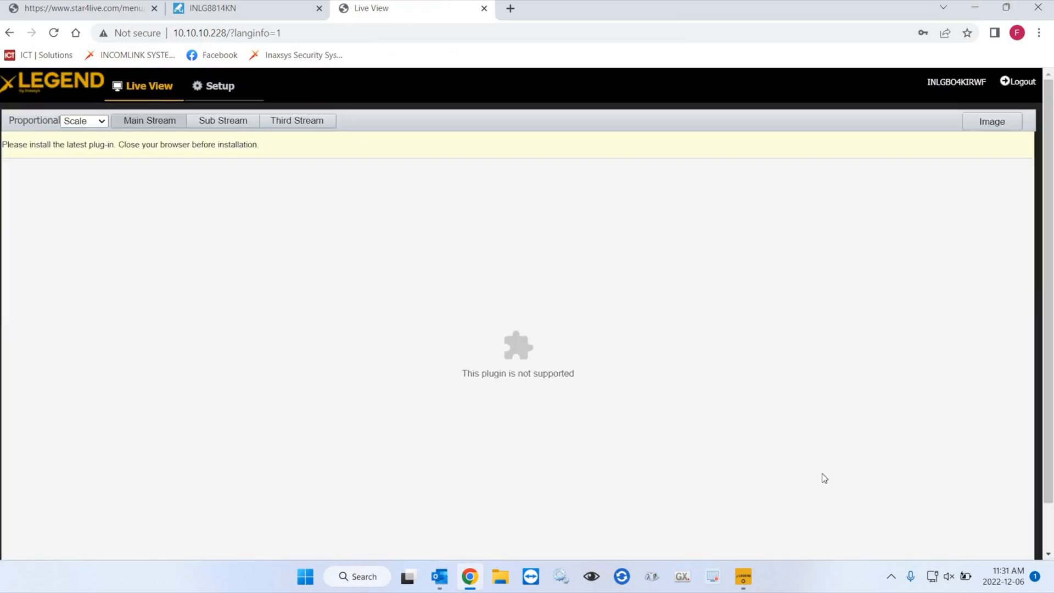
{"action": "mouse_move", "coordinate": [302, 13]}
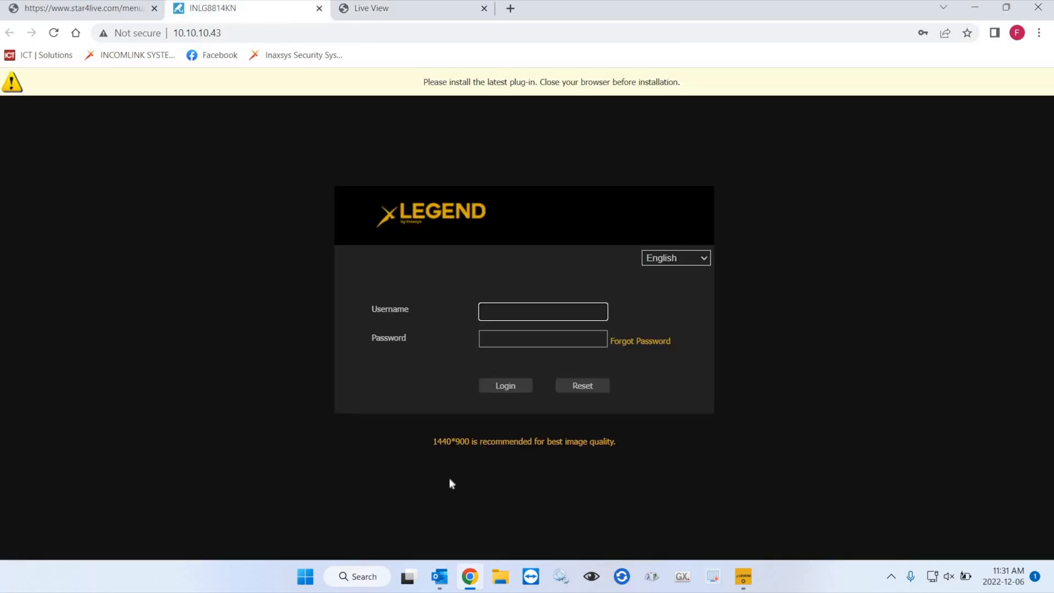
{"action": "mouse_move", "coordinate": [469, 576]}
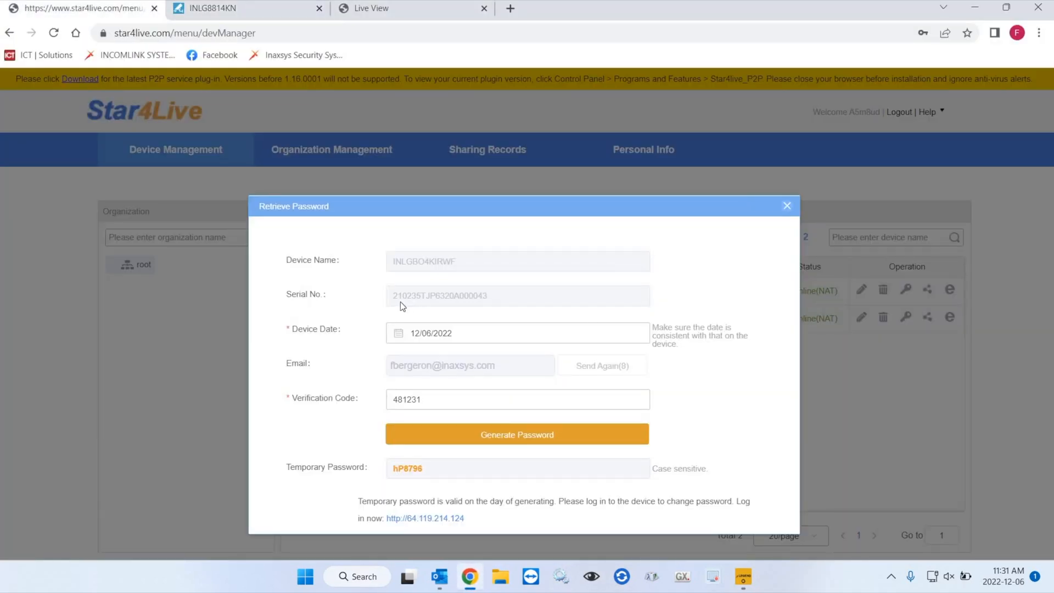
Close the finished retrieval form and request a verification code for INLG8814KN
{"action": "left_click", "coordinate": [786, 206]}
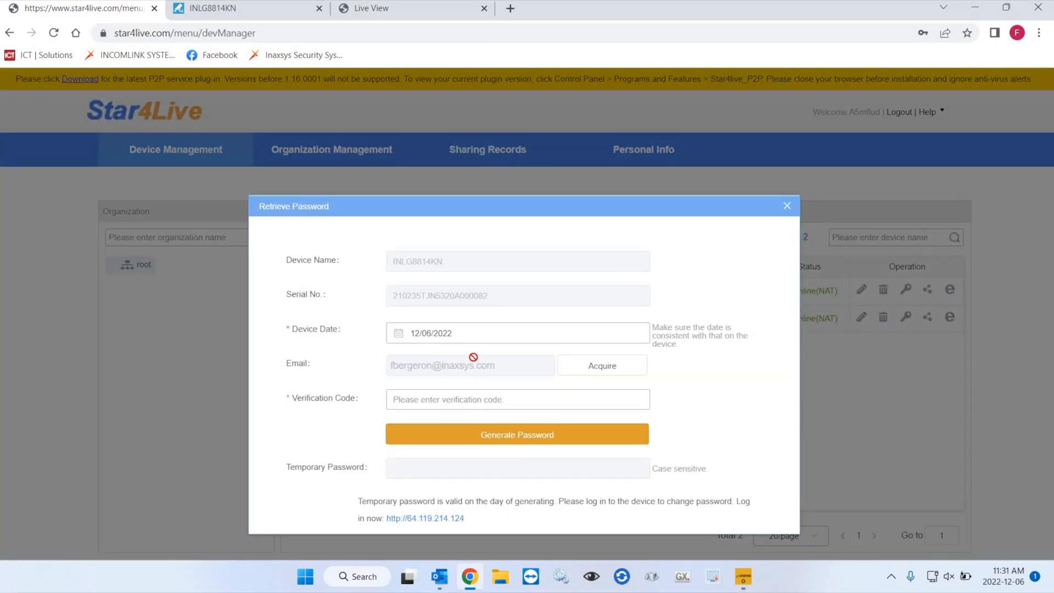
{"action": "left_click", "coordinate": [601, 365]}
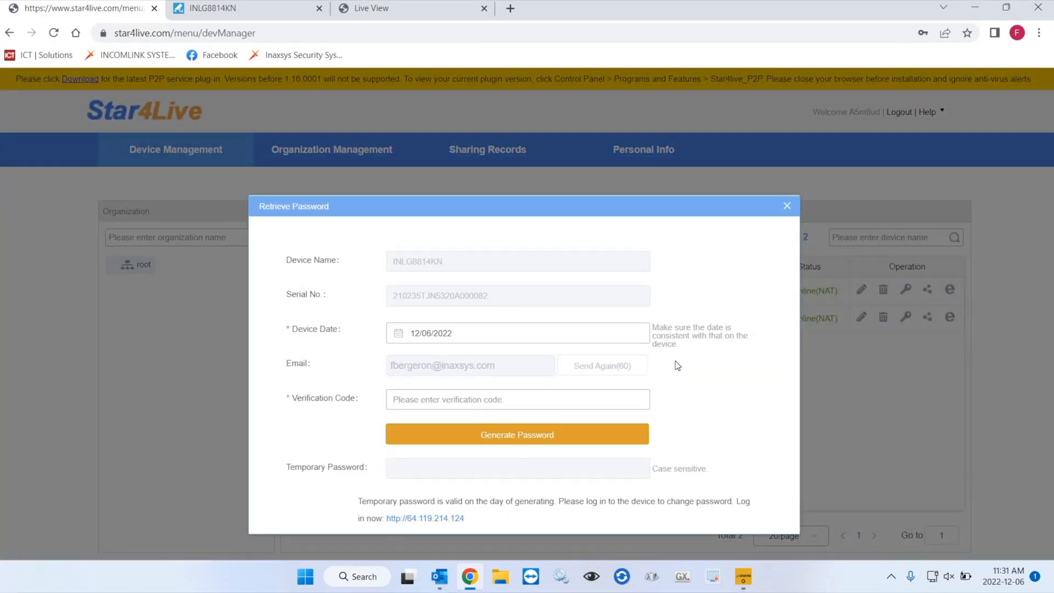